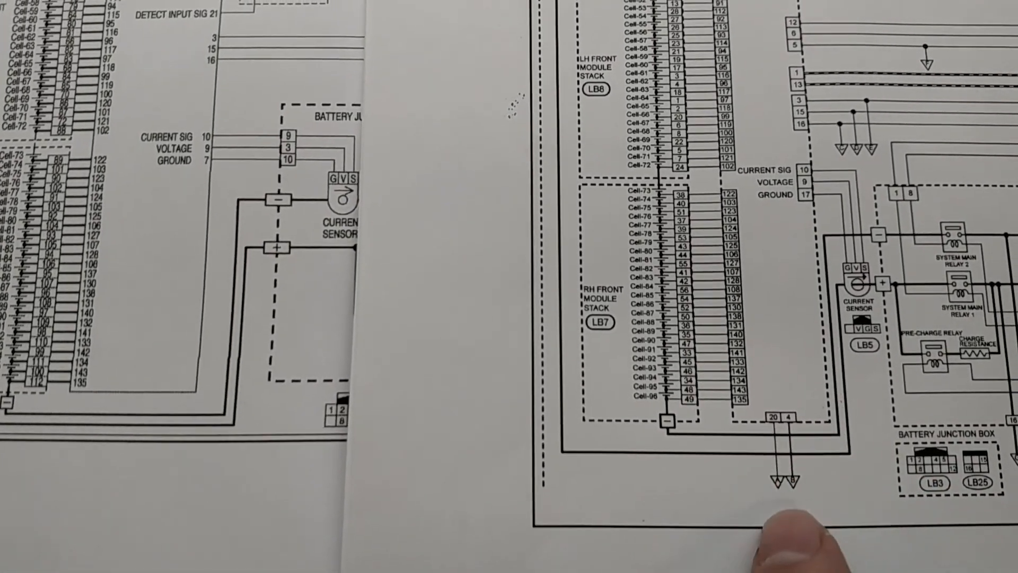
scroll(down, 3)
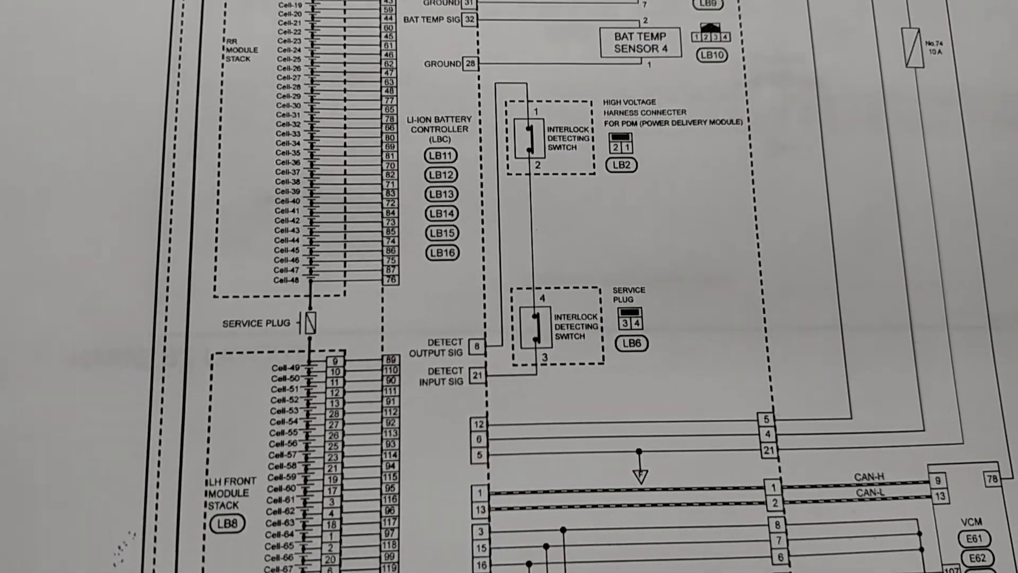
scroll(down, 3)
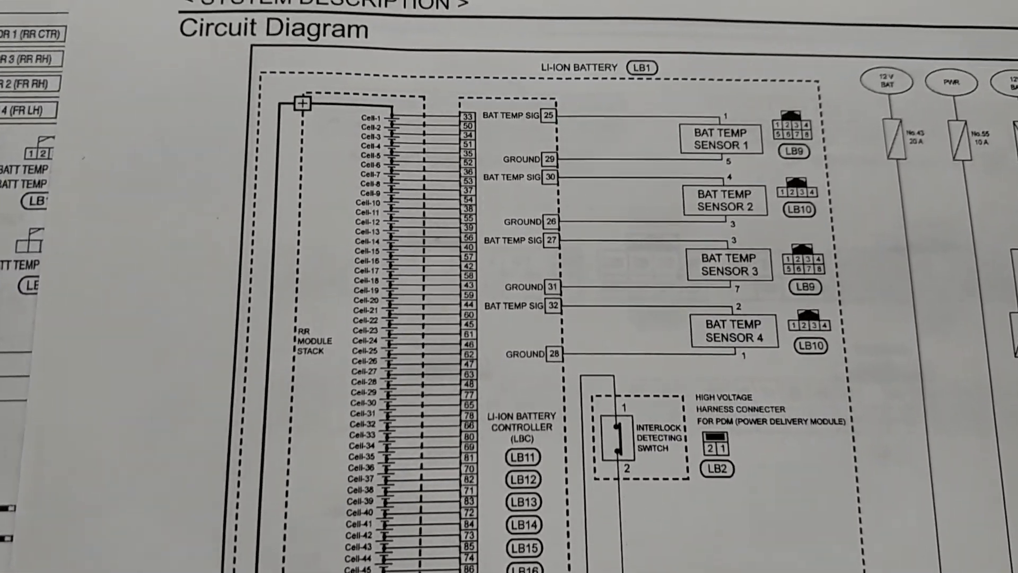